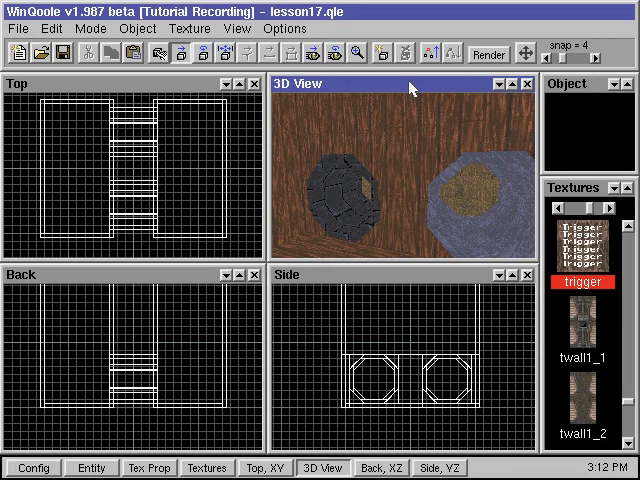
# Step: Make the trigger brush in the first tunnel a Push trigger entity via Apply Entity > Trigger
pyautogui.rightClick(120, 150)
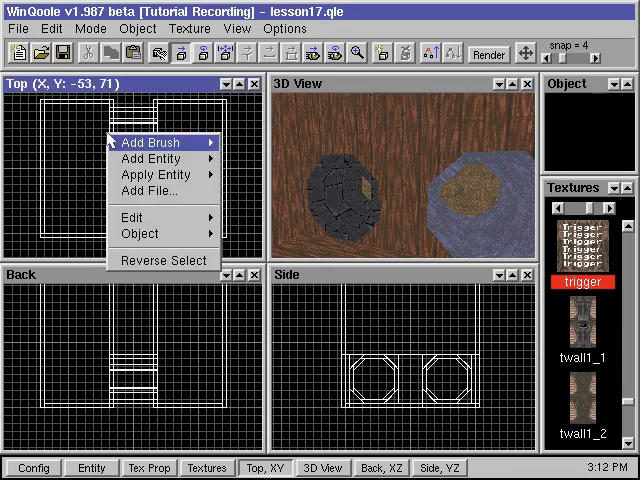
pyautogui.click(148, 142)
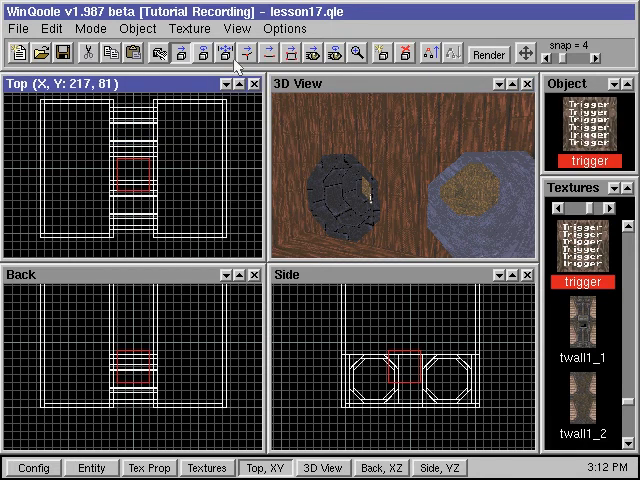
pyautogui.moveTo(144, 168)
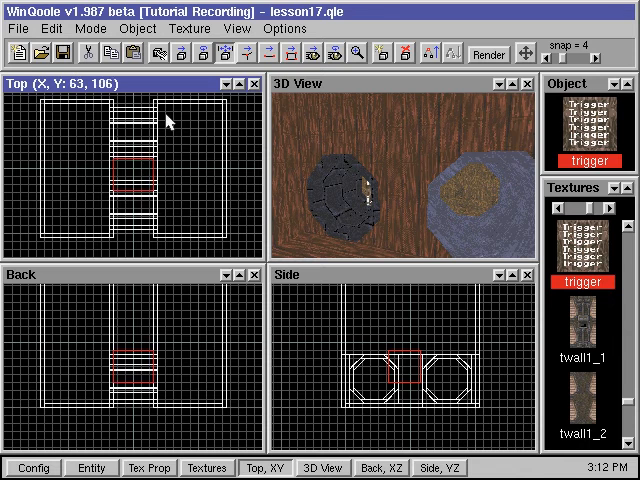
pyautogui.moveTo(280, 228)
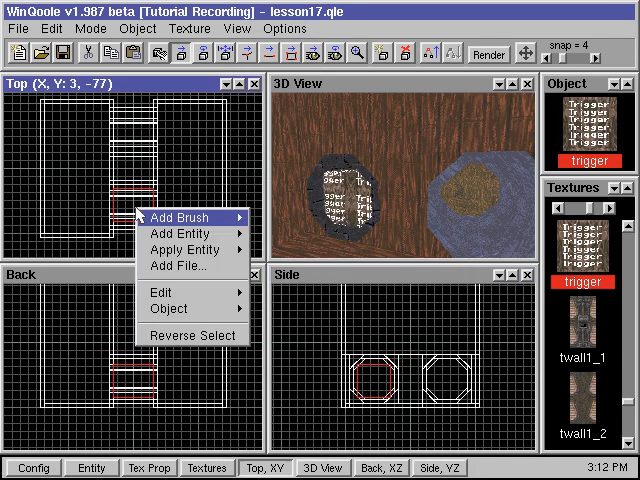
pyautogui.click(188, 246)
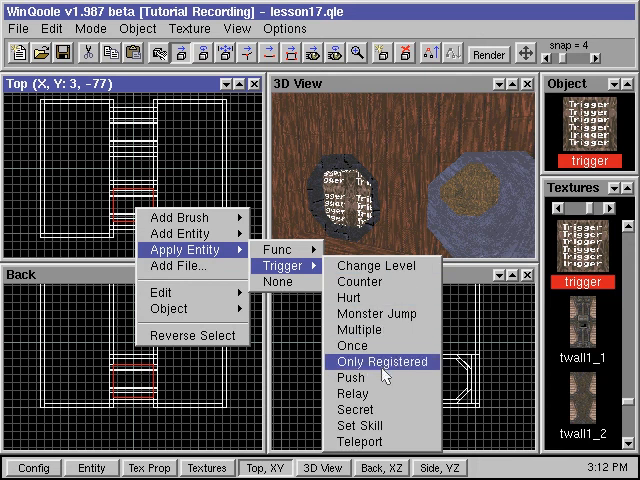
pyautogui.click(348, 378)
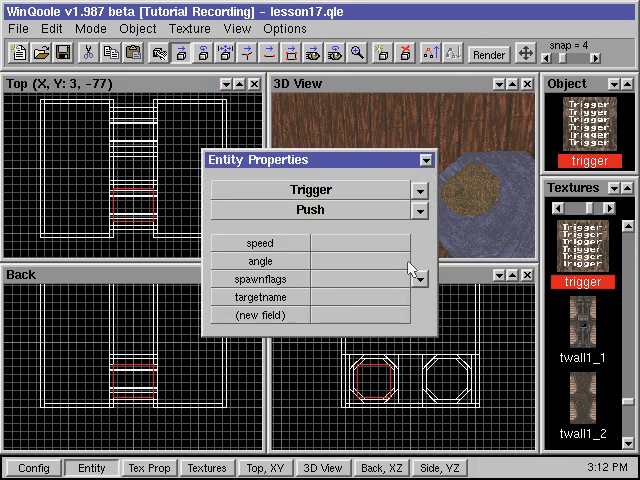
# Step: Set the push trigger's speed to 25 and its angle to 180
pyautogui.click(350, 244)
pyautogui.write('25')
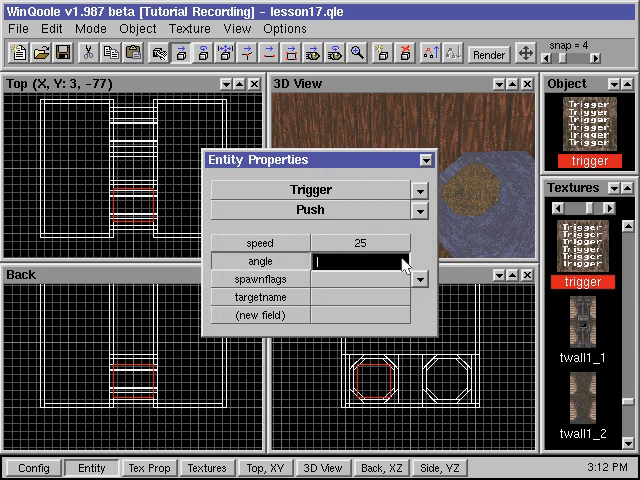
pyautogui.write('180')
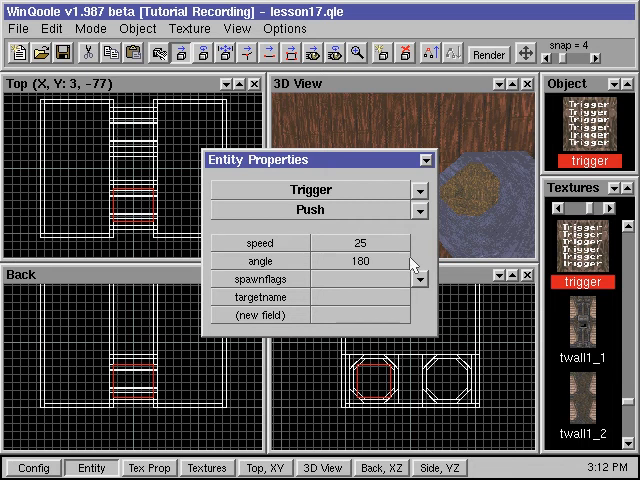